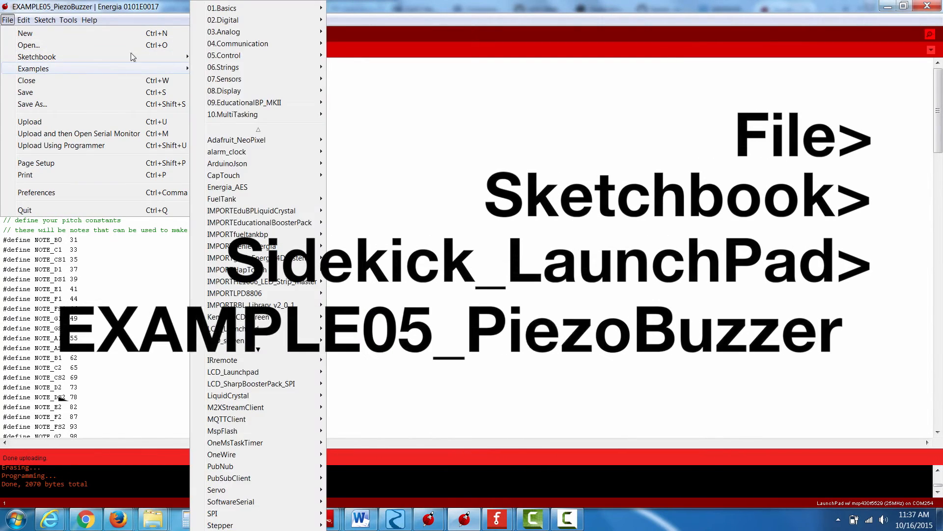
Review the PiezoBuzzer sketch code, then compile and upload it to the LaunchPad.
{"action": "left_click", "coordinate": [37, 57]}
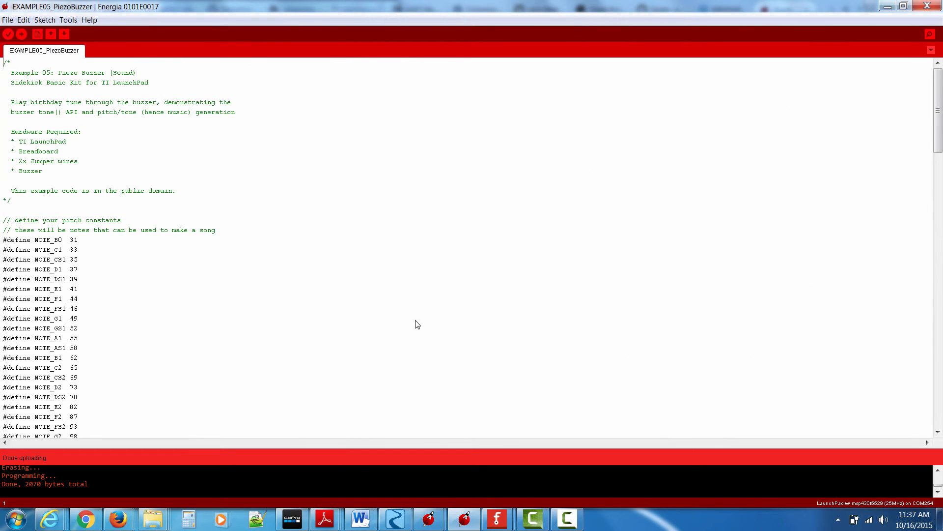
{"action": "scroll", "scroll_direction": "down", "scroll_amount": 3}
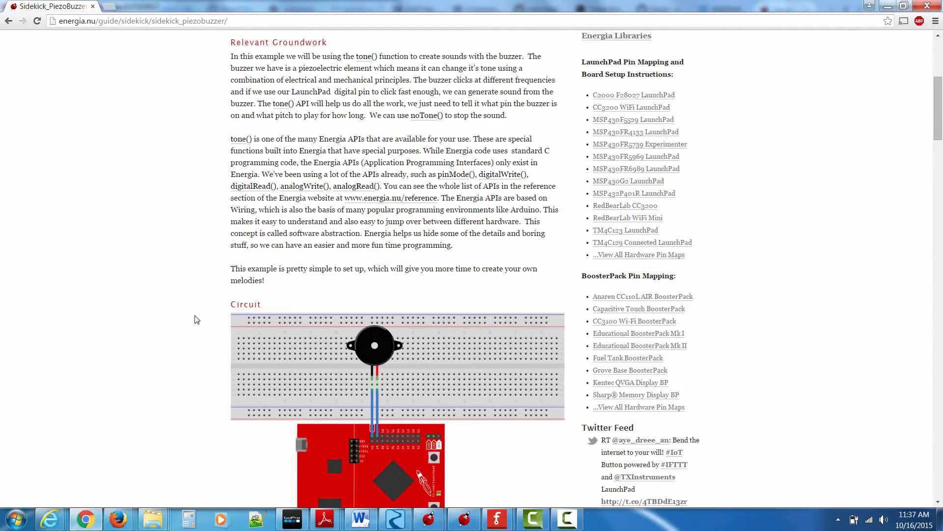
{"action": "scroll", "scroll_direction": "up", "scroll_amount": 3}
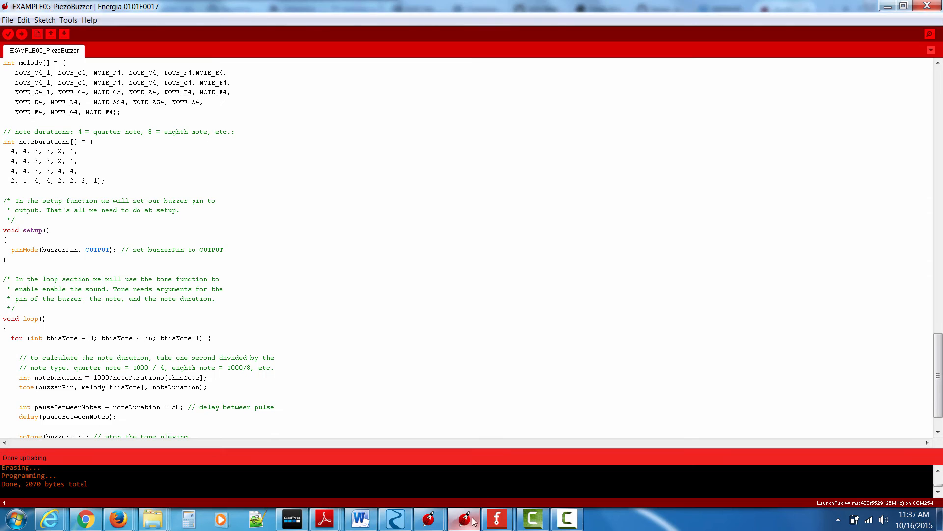
{"action": "left_click", "coordinate": [22, 35]}
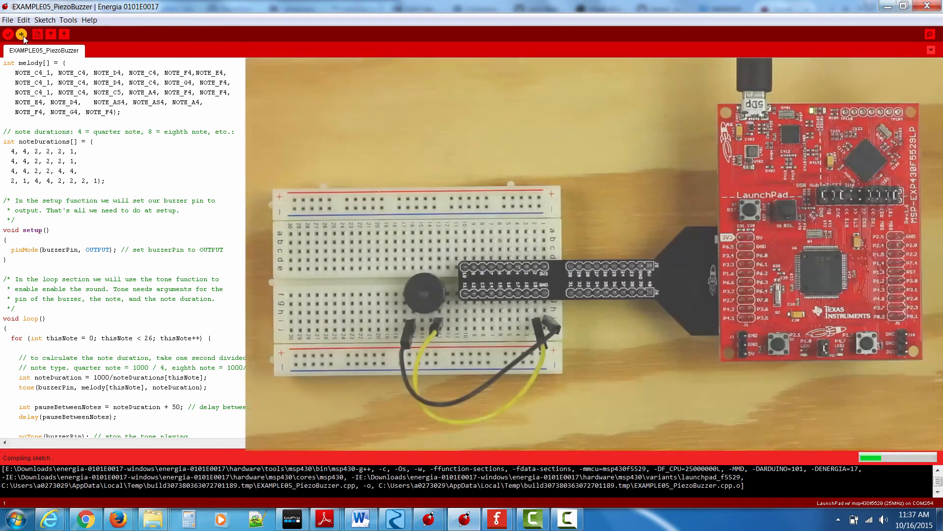